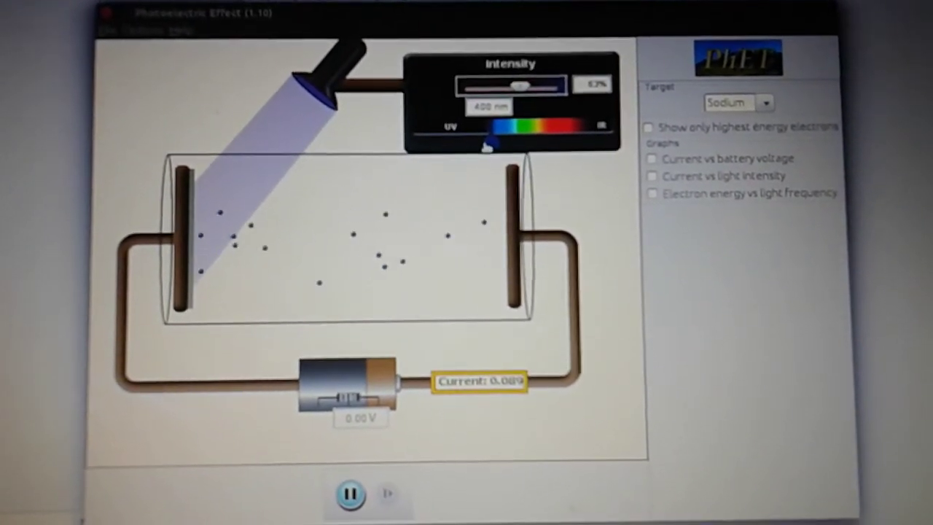
Shift the wavelength slider from violet 400 nm to yellow light near 590 nm.
{"action": "left_click_drag", "start_coordinate": [488, 142], "coordinate": [539, 145]}
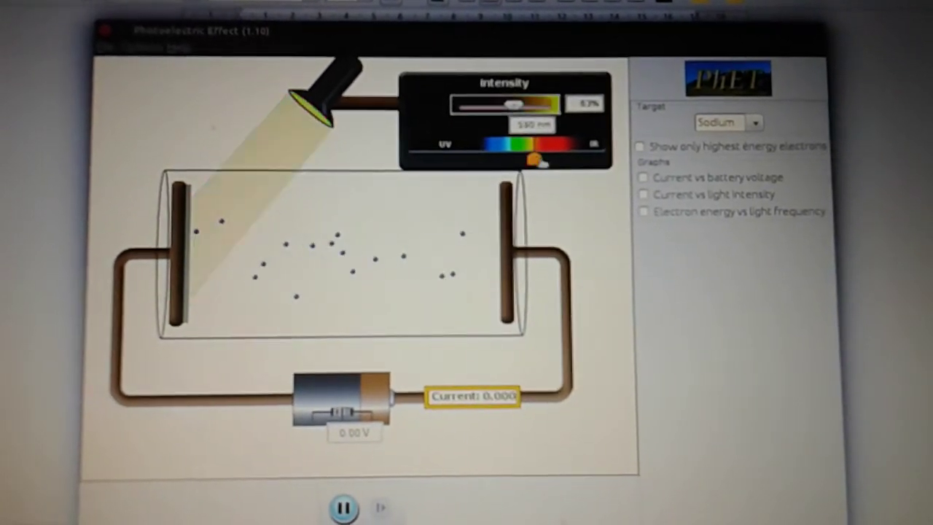
Shift the wavelength slider further toward IR to red light at 712 nm.
{"action": "left_click_drag", "start_coordinate": [532, 157], "coordinate": [565, 157]}
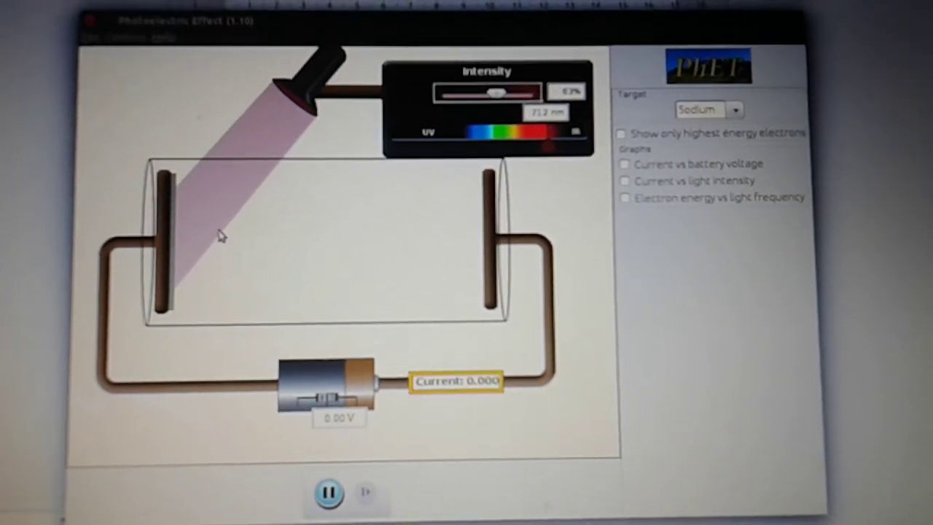
{"action": "mouse_move", "coordinate": [398, 268]}
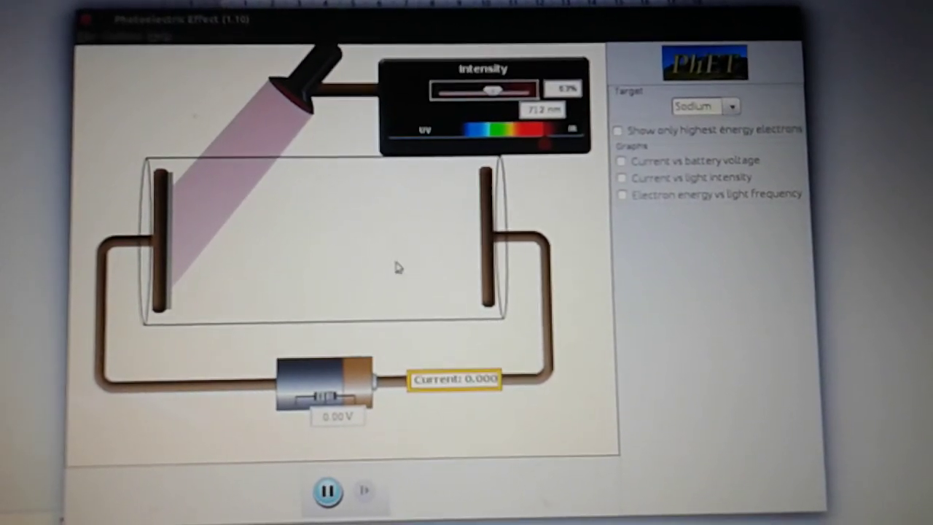